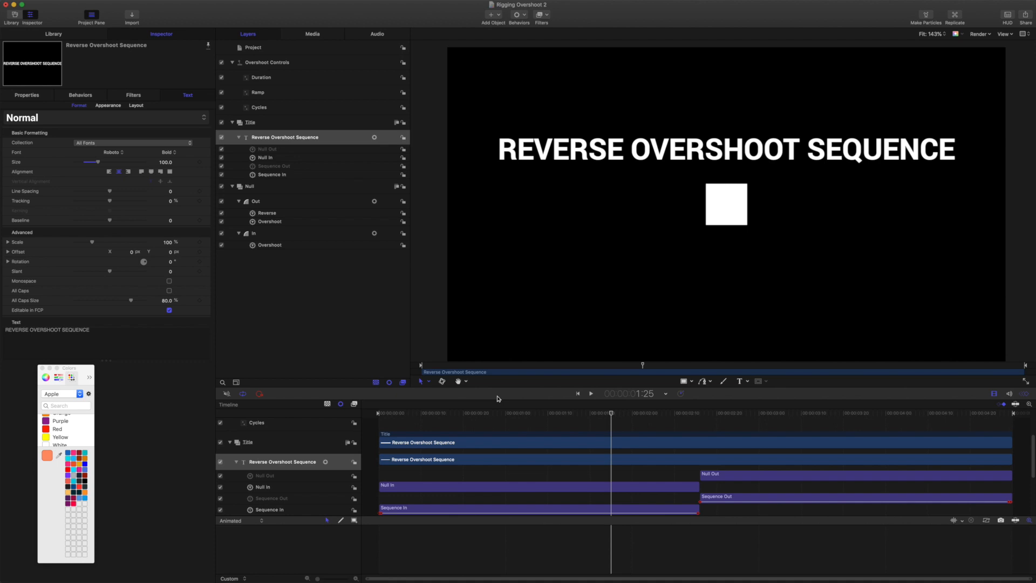
{"action": "mouse_move", "coordinate": [275, 226]}
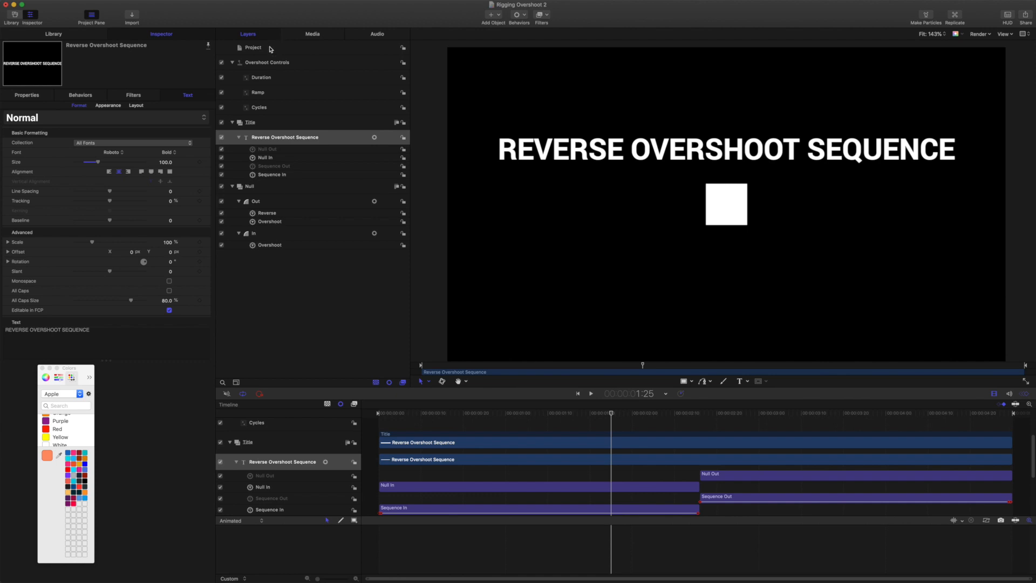
{"action": "mouse_move", "coordinate": [276, 80]}
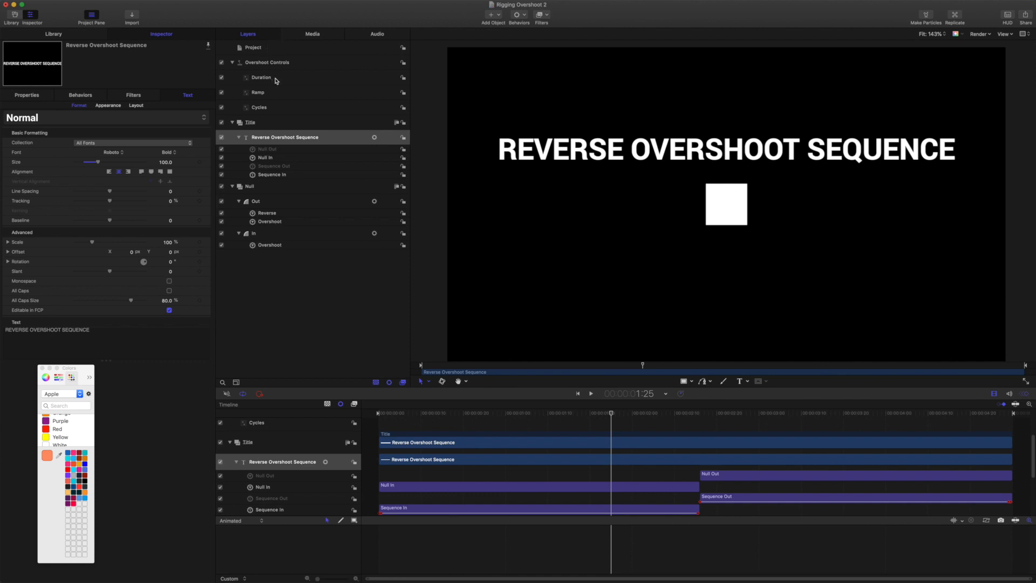
Select the Project item to show its published Duration 60, Ramp 25 and Bounce 0.5.
{"action": "left_click", "coordinate": [285, 137]}
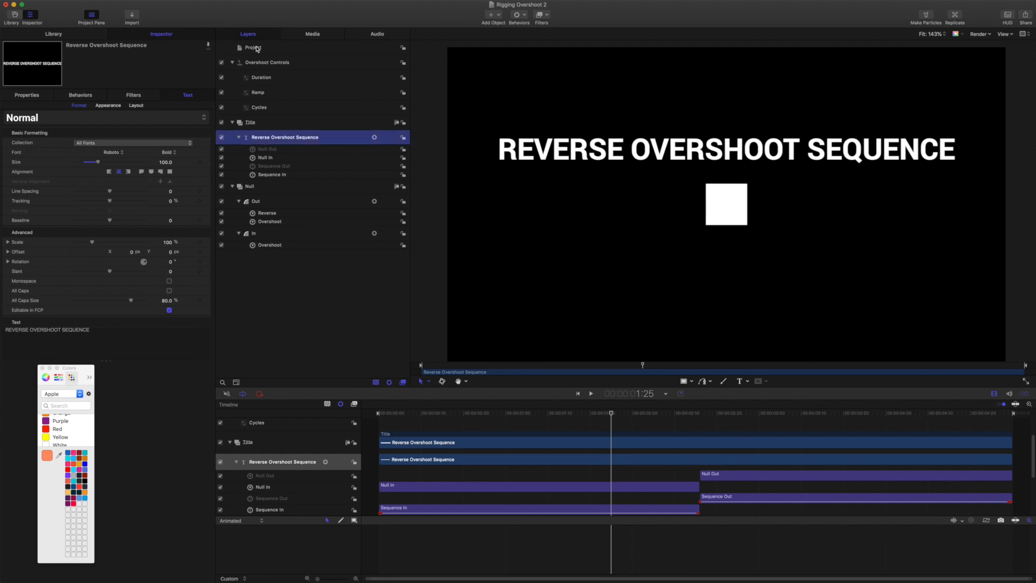
{"action": "left_click", "coordinate": [253, 48]}
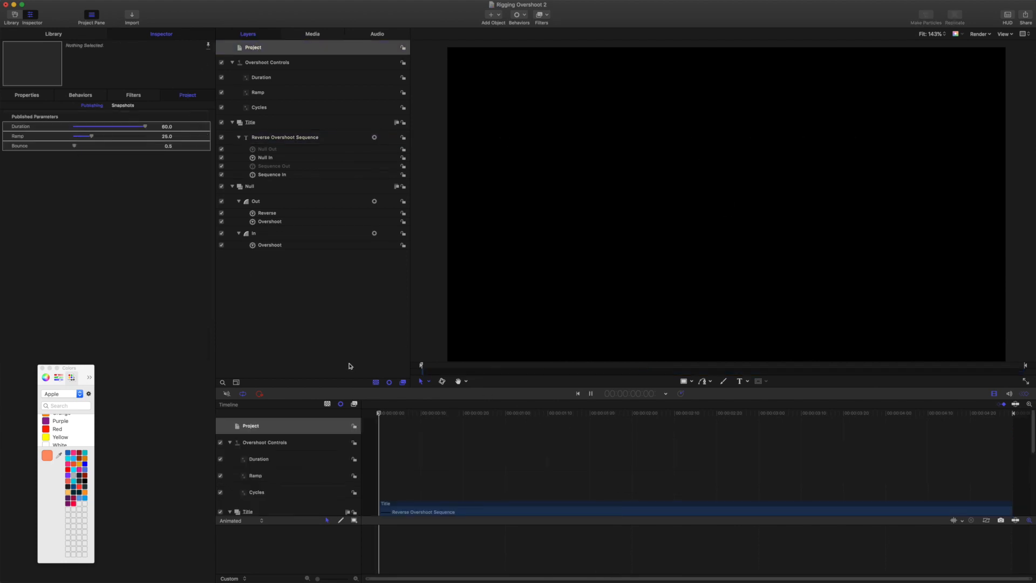
{"action": "left_click", "coordinate": [590, 393]}
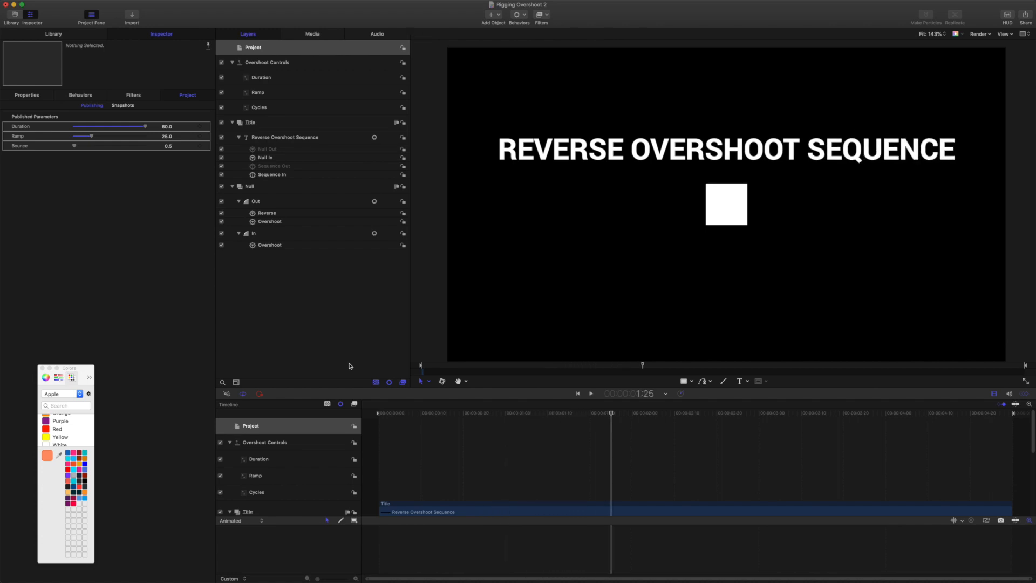
{"action": "mouse_move", "coordinate": [349, 224]}
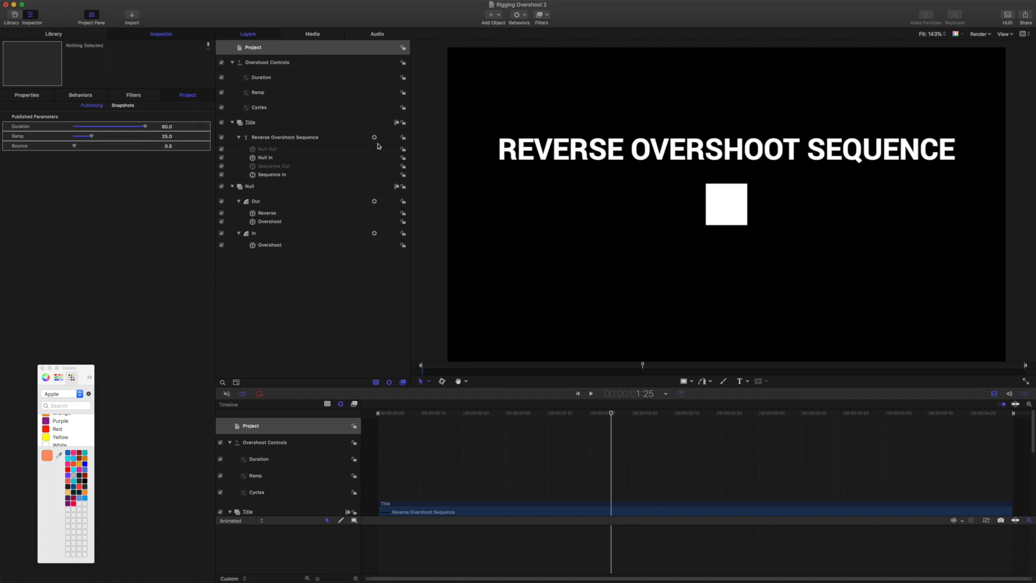
{"action": "mouse_move", "coordinate": [294, 145]}
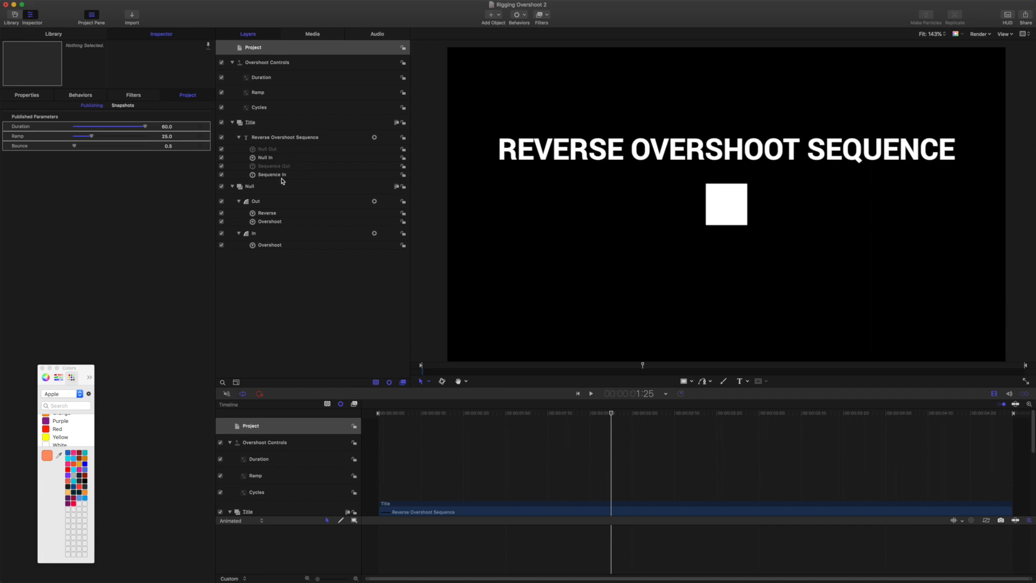
{"action": "mouse_move", "coordinate": [752, 329]}
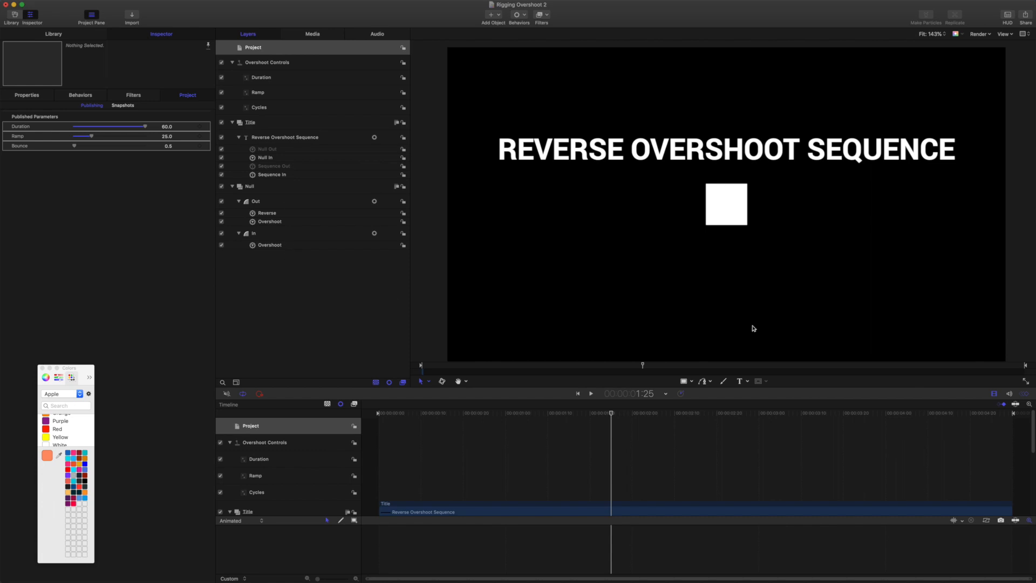
{"action": "mouse_move", "coordinate": [329, 301]}
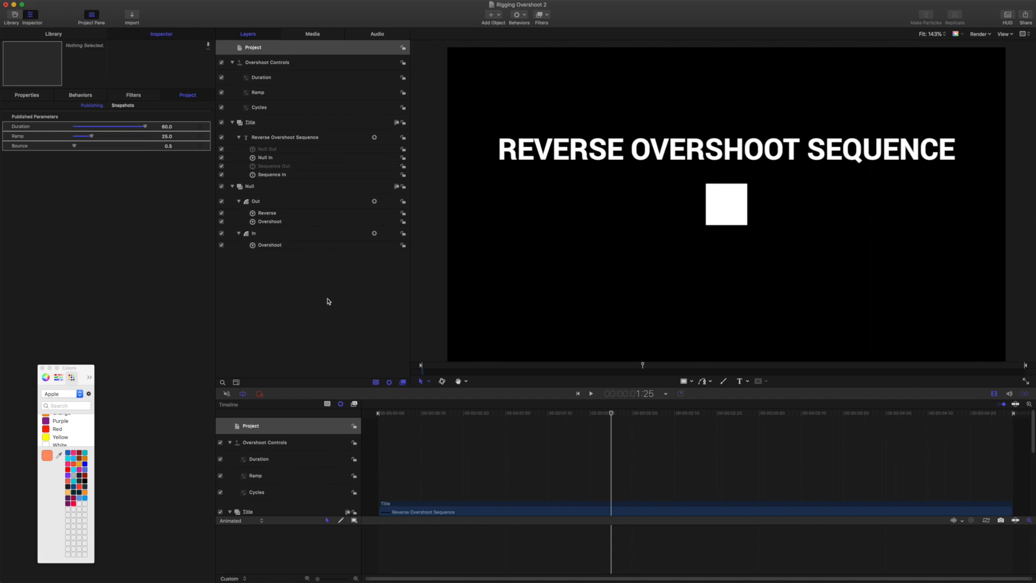
{"action": "mouse_move", "coordinate": [314, 230]}
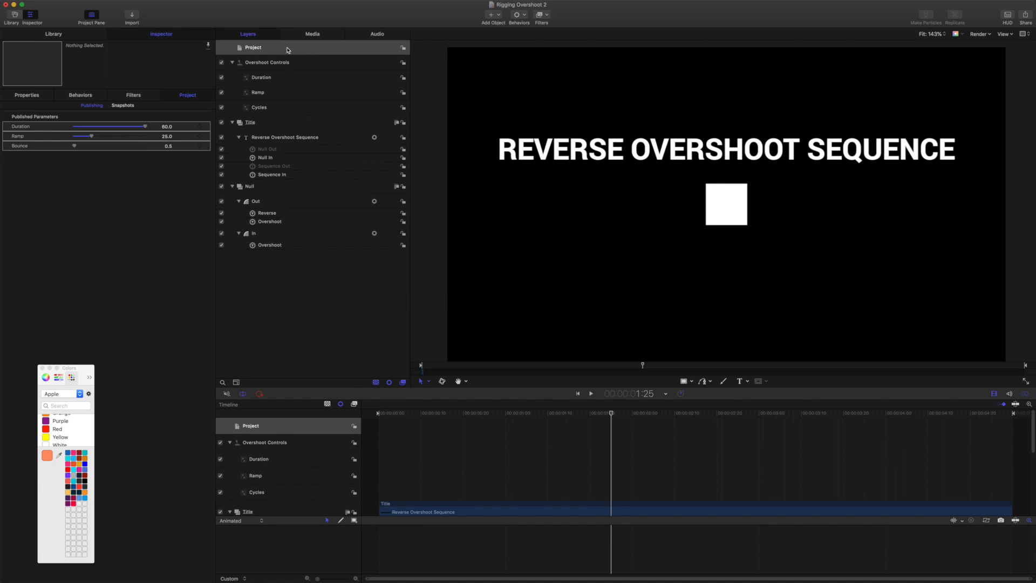
{"action": "mouse_move", "coordinate": [281, 247]}
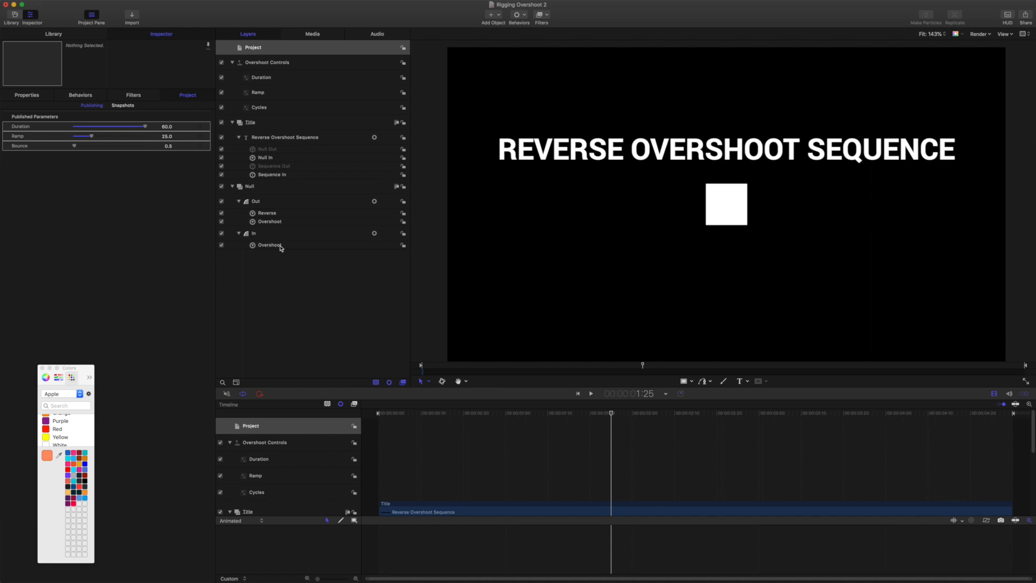
{"action": "mouse_move", "coordinate": [280, 301]}
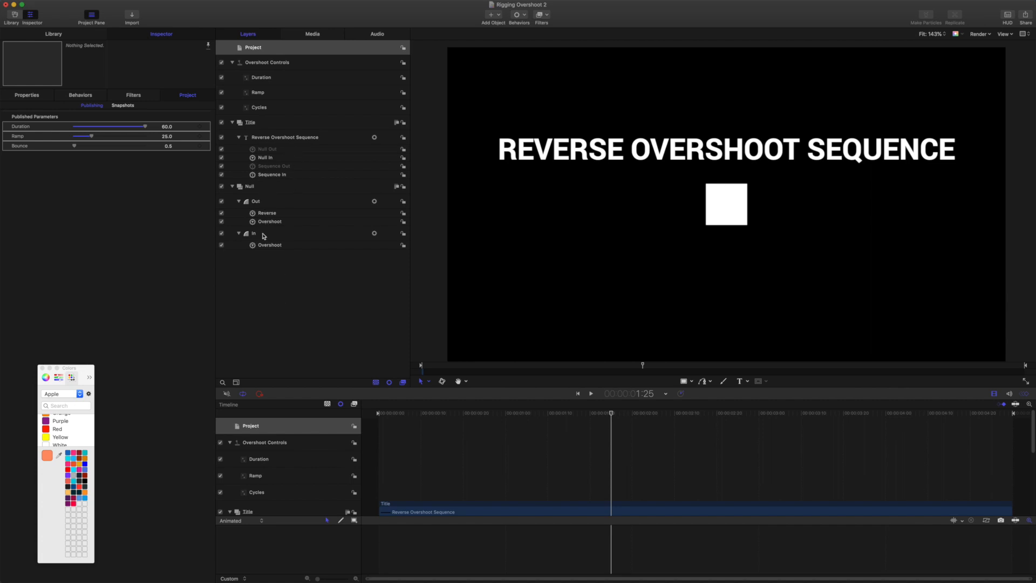
Inspect the In and Out shapes' scale and opacity keyframes, then the Sequence In behaviour.
{"action": "left_click", "coordinate": [253, 233]}
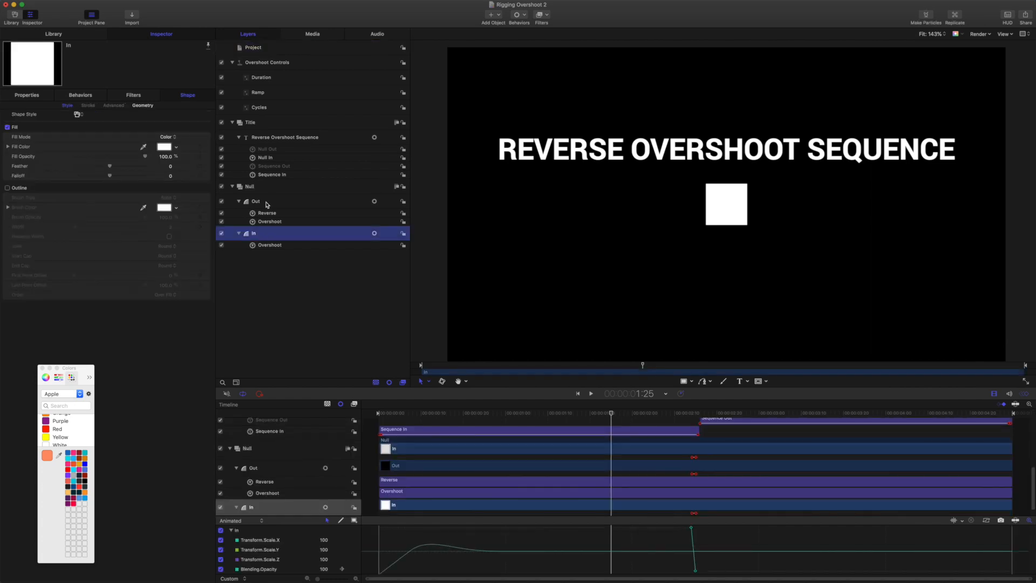
{"action": "left_click", "coordinate": [255, 201]}
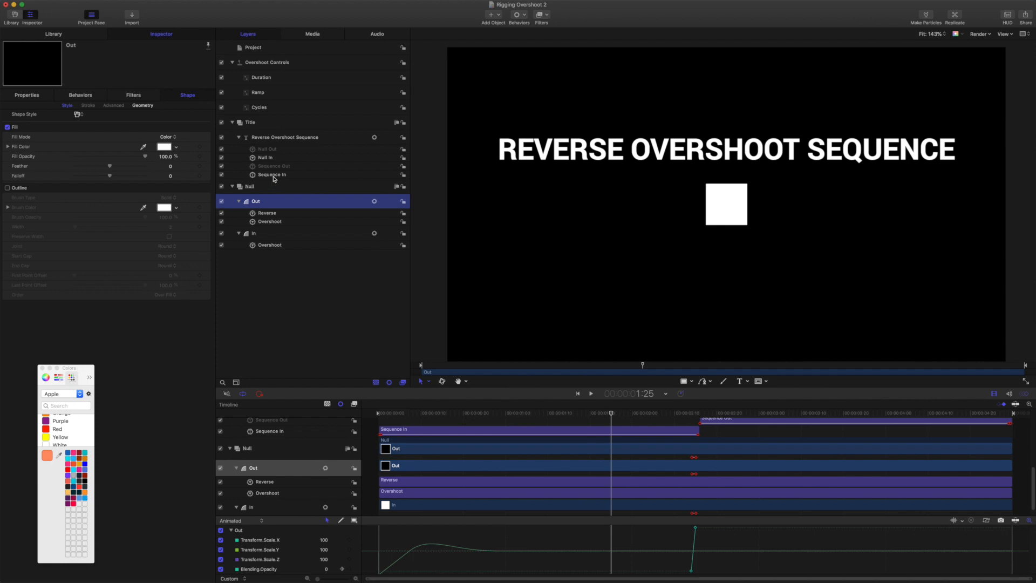
{"action": "left_click", "coordinate": [271, 174]}
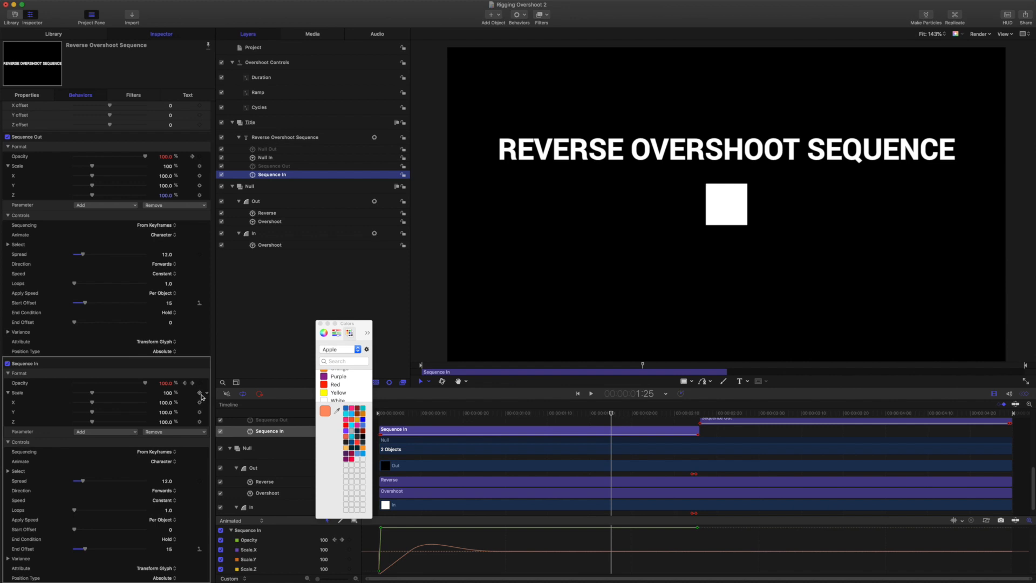
{"action": "mouse_move", "coordinate": [260, 237]}
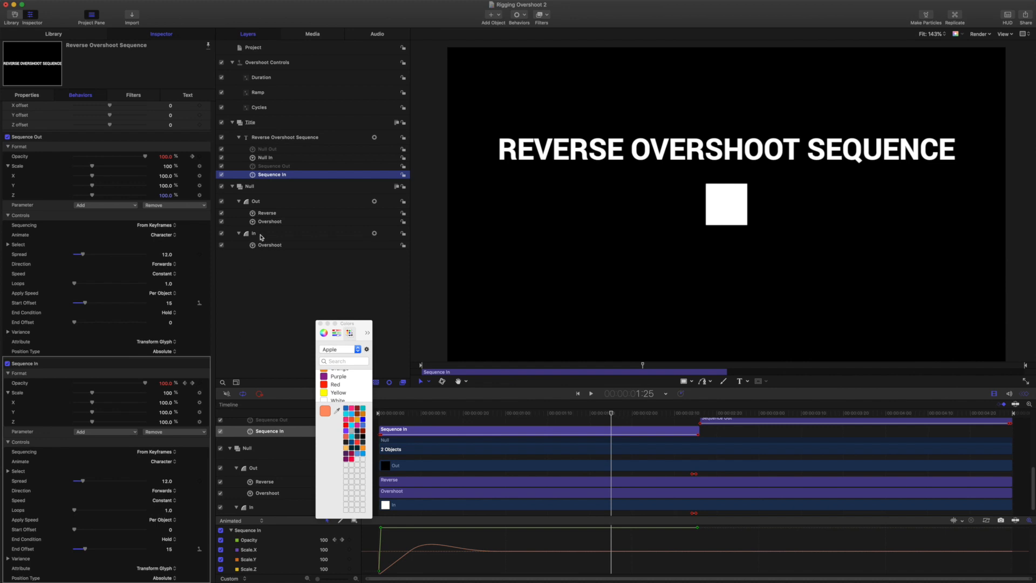
{"action": "mouse_move", "coordinate": [272, 236]}
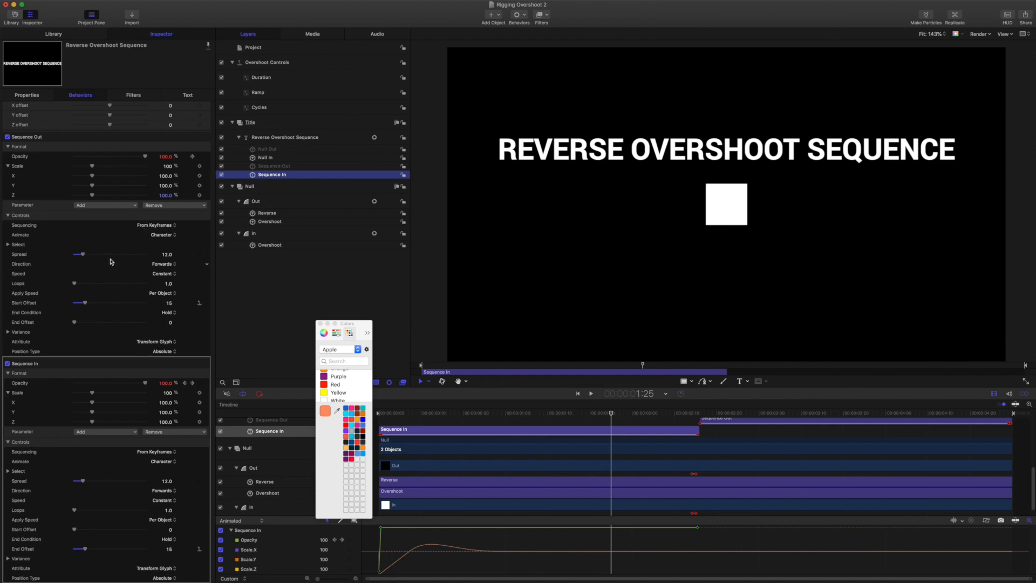
{"action": "mouse_move", "coordinate": [301, 150]}
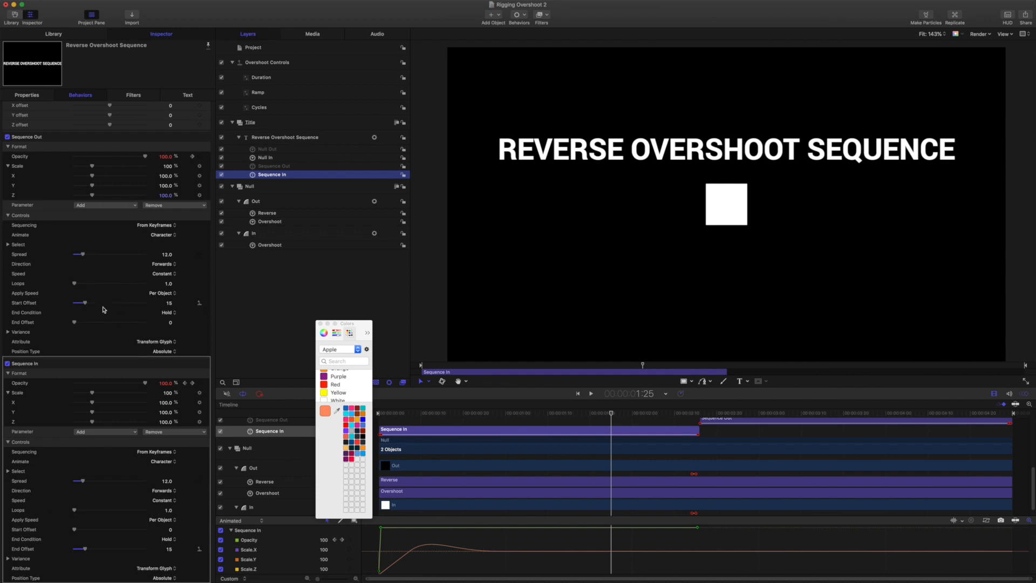
Return to project level to show the published Duration, Ramp and Bounce controls again.
{"action": "left_click", "coordinate": [253, 47]}
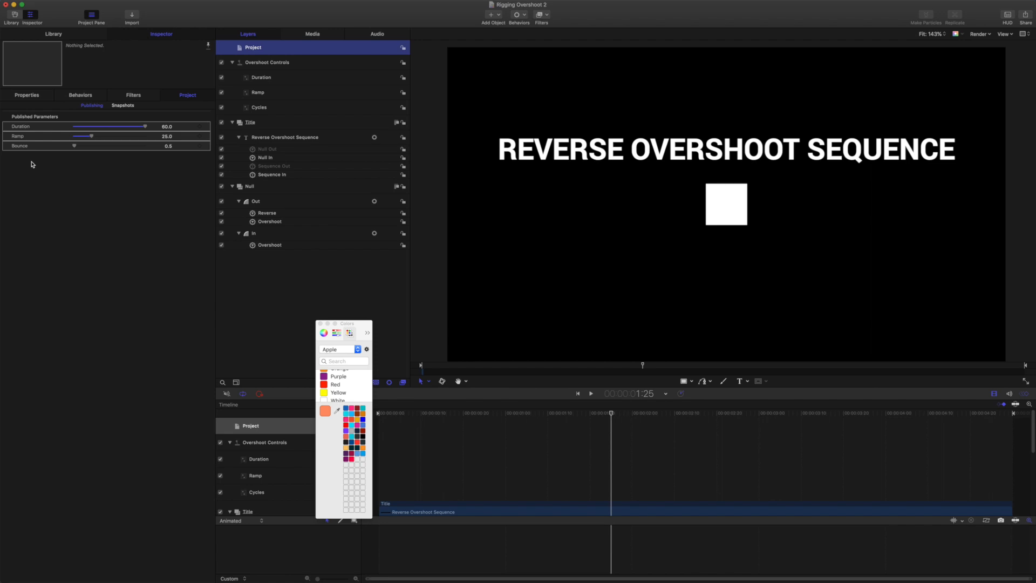
Raise the published Bounce to 1.0 and the Ramp to 40.
{"action": "left_click", "coordinate": [590, 394]}
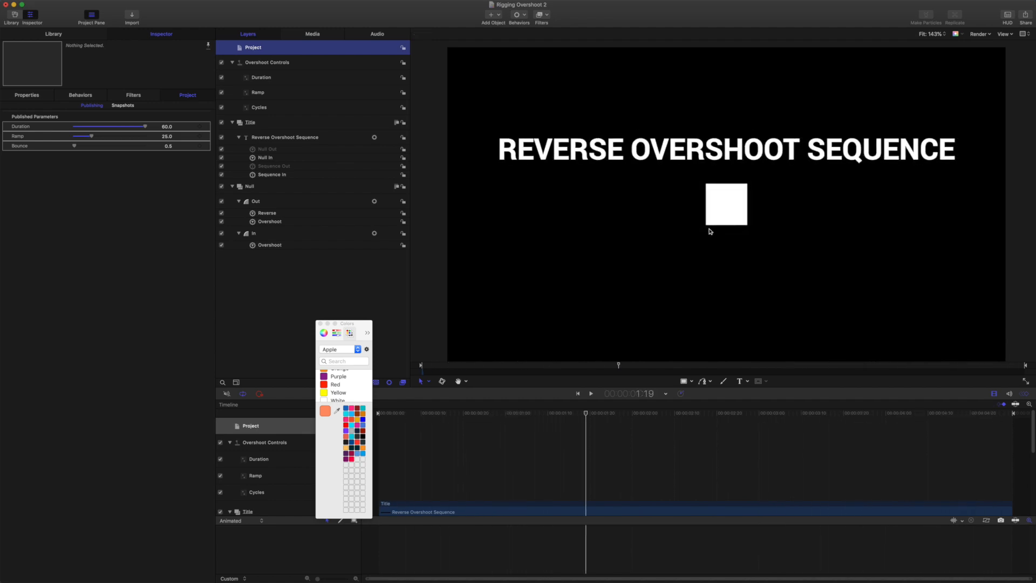
{"action": "left_click", "coordinate": [167, 145]}
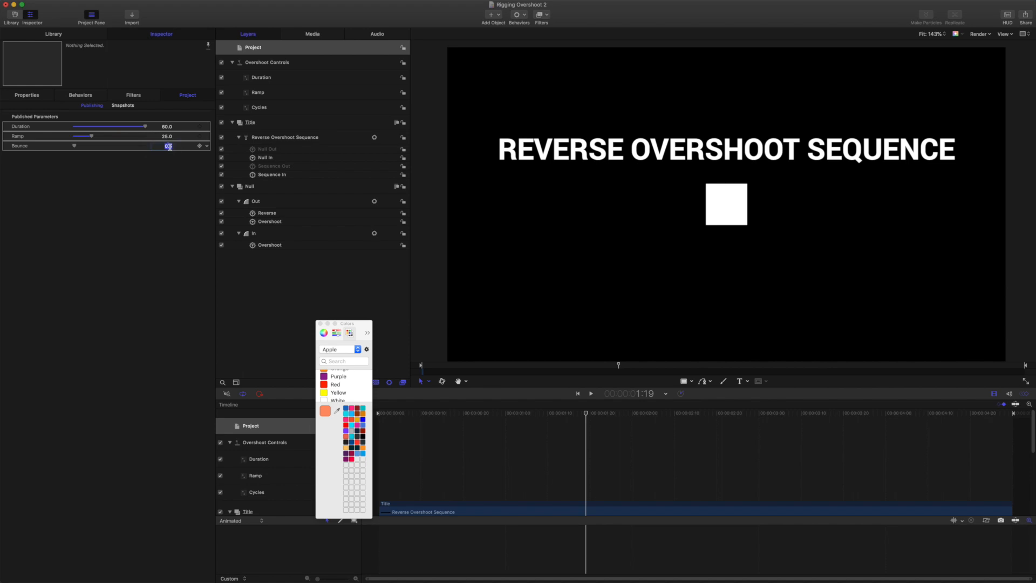
{"action": "left_click_drag", "start_coordinate": [74, 146], "coordinate": [88, 145]}
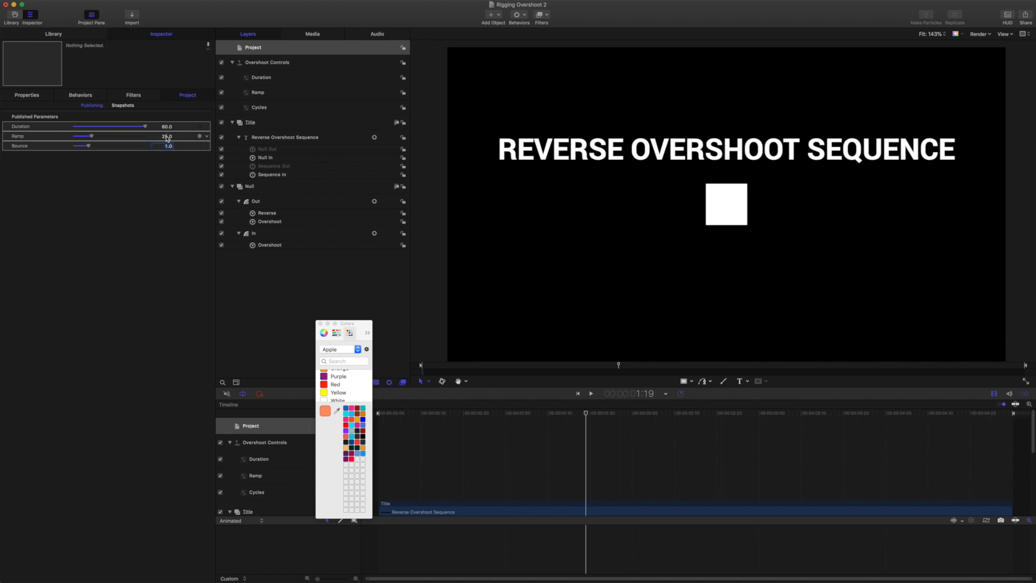
{"action": "double_click", "coordinate": [166, 135]}
{"action": "type", "text": "40"}
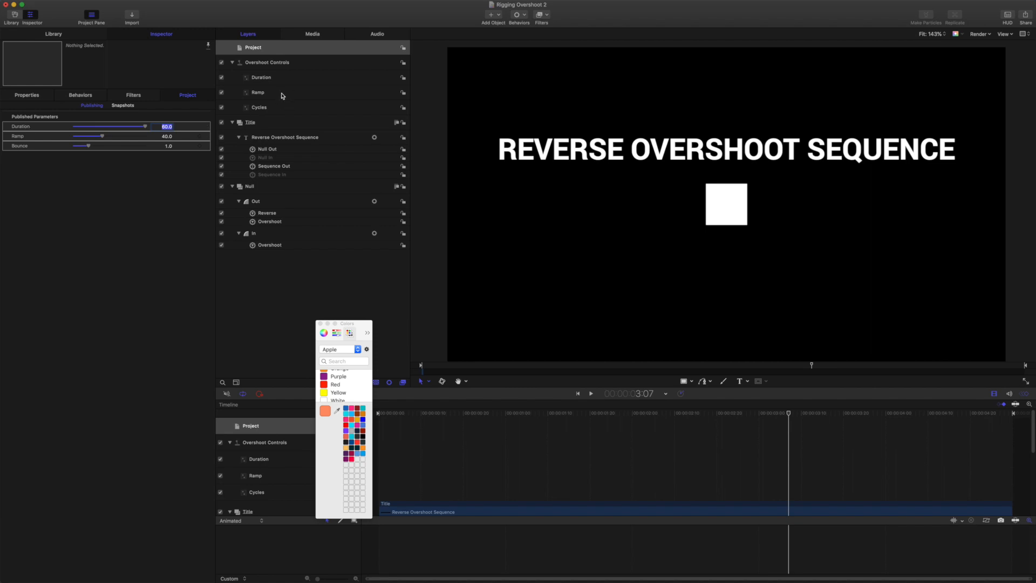
{"action": "left_click", "coordinate": [165, 126]}
{"action": "type", "text": "45"}
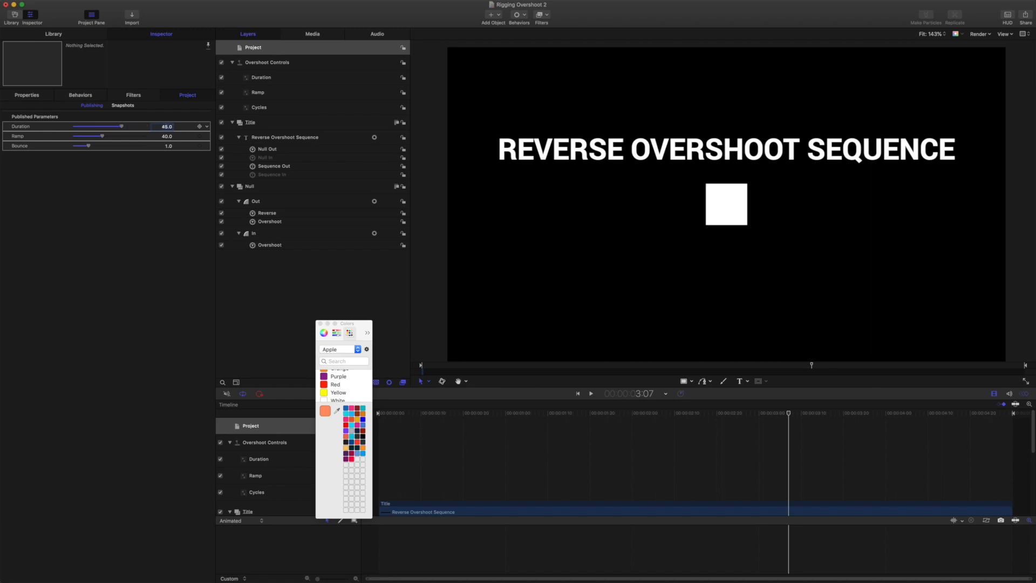
Set the published Bounce back to 0.5 with Duration shortened to 45.
{"action": "left_click", "coordinate": [591, 394]}
{"action": "type", "text": "0"}
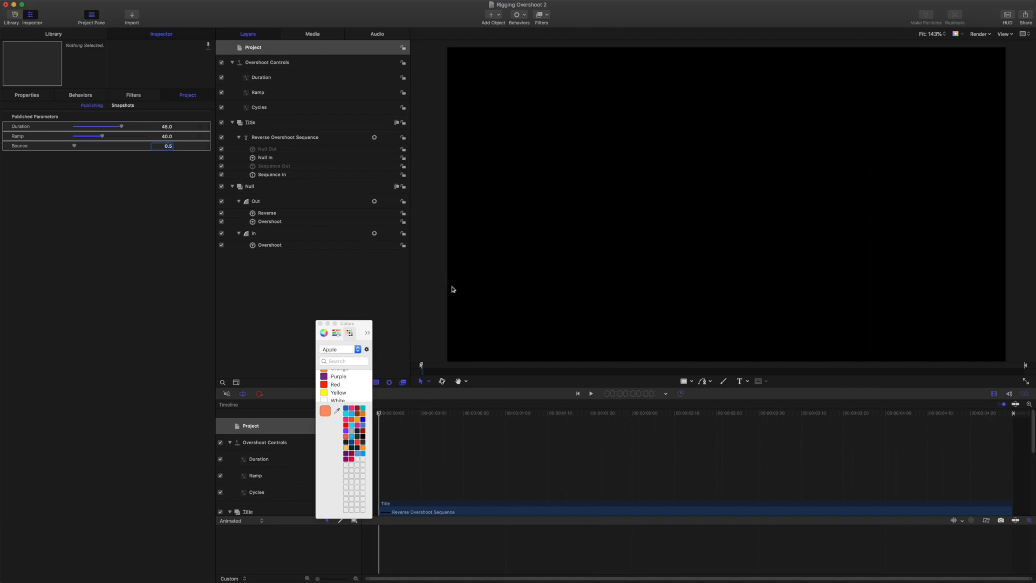
{"action": "left_click", "coordinate": [591, 393]}
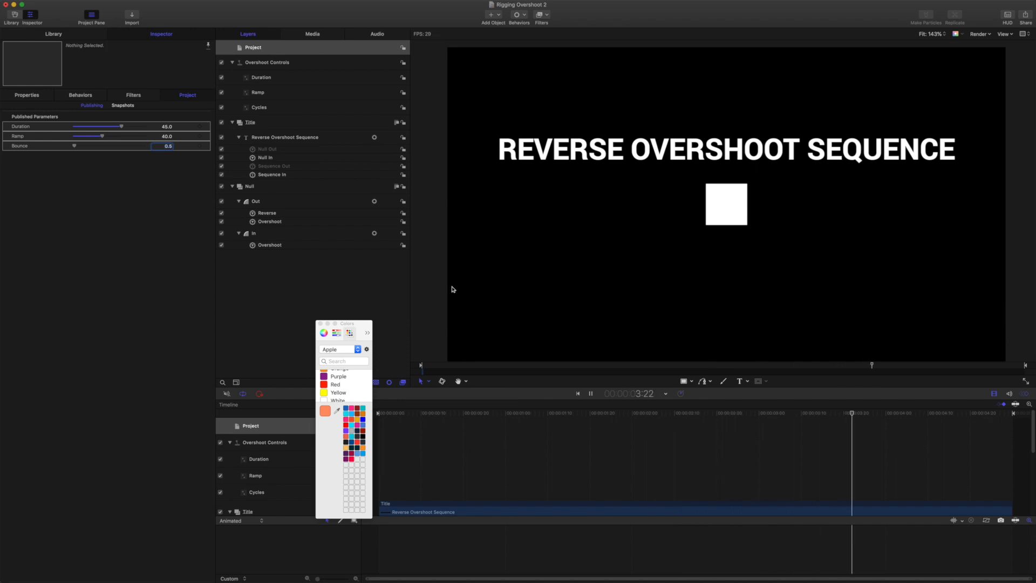
{"action": "left_click", "coordinate": [461, 413]}
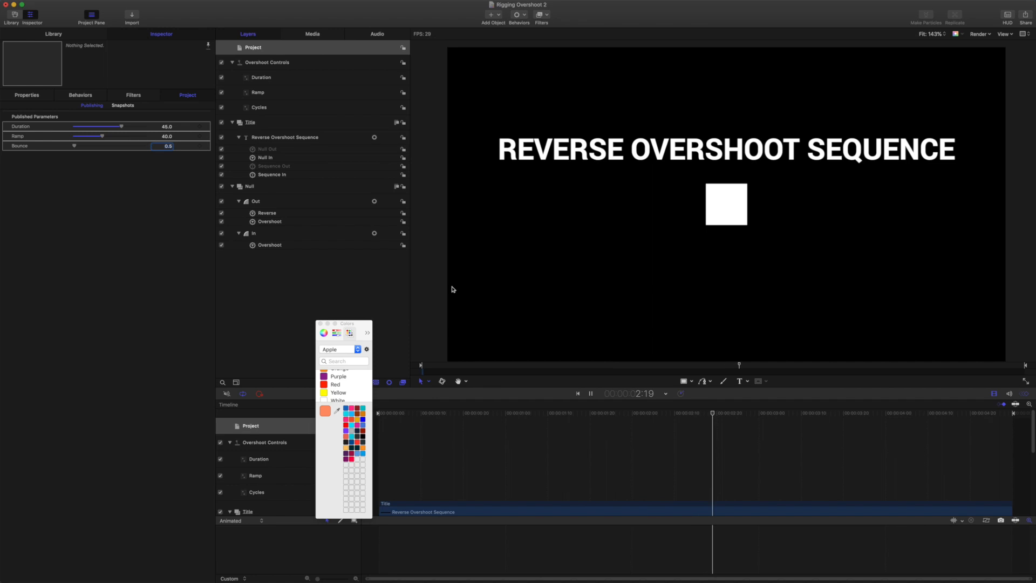
{"action": "left_click", "coordinate": [589, 394]}
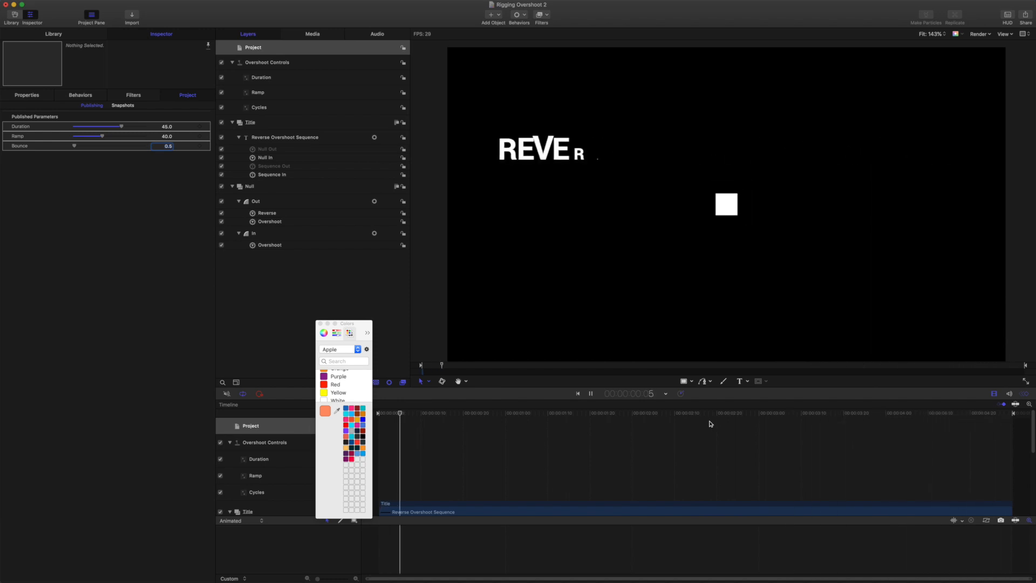
{"action": "left_click", "coordinate": [645, 413]}
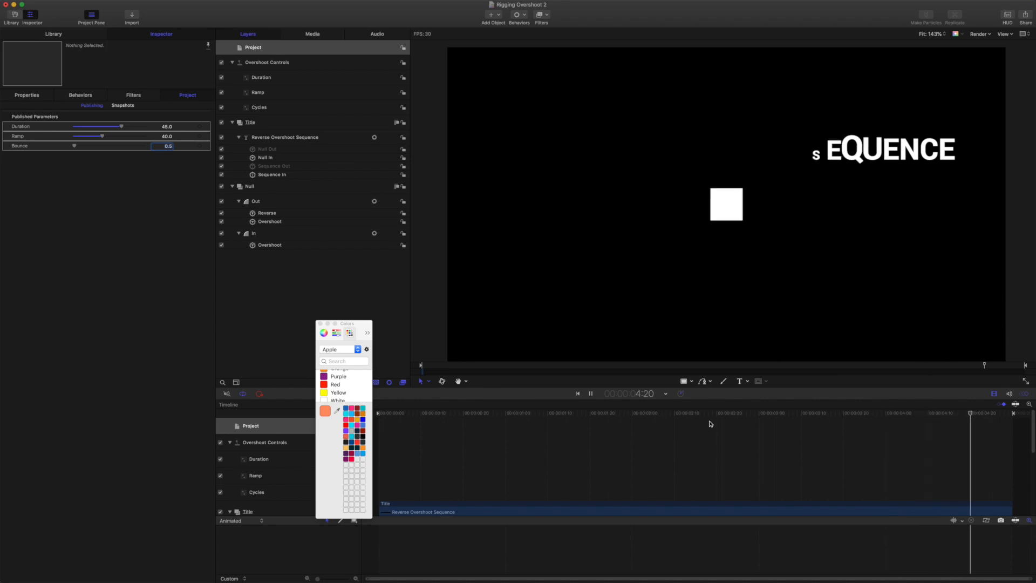
{"action": "left_click", "coordinate": [581, 413]}
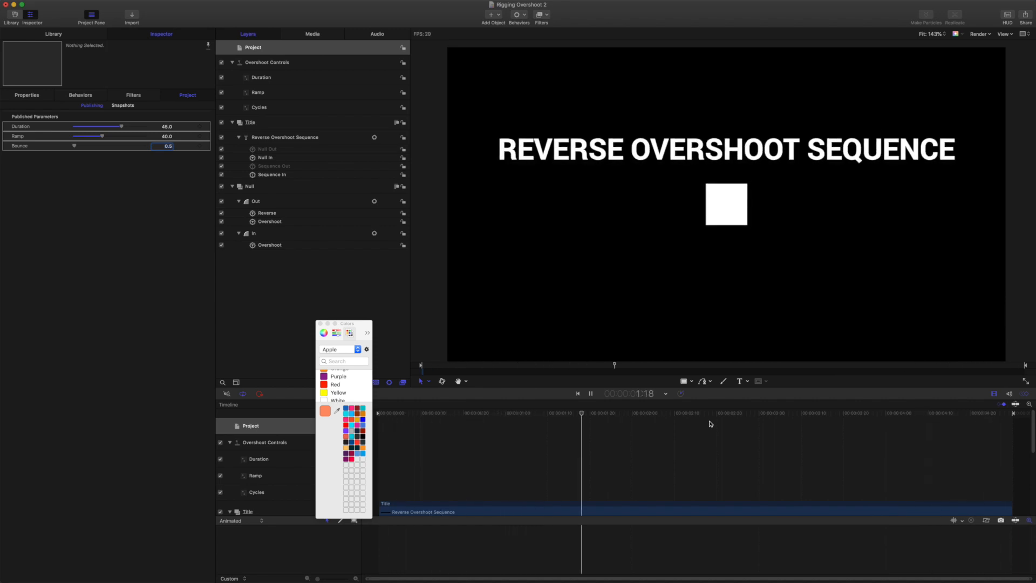